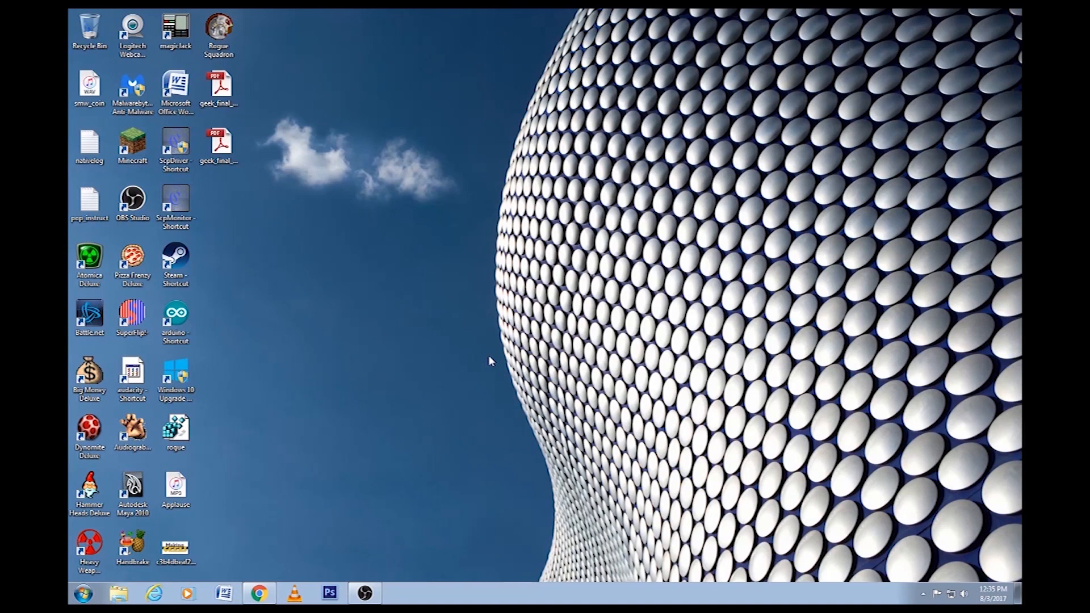
mouse_move(237, 342)
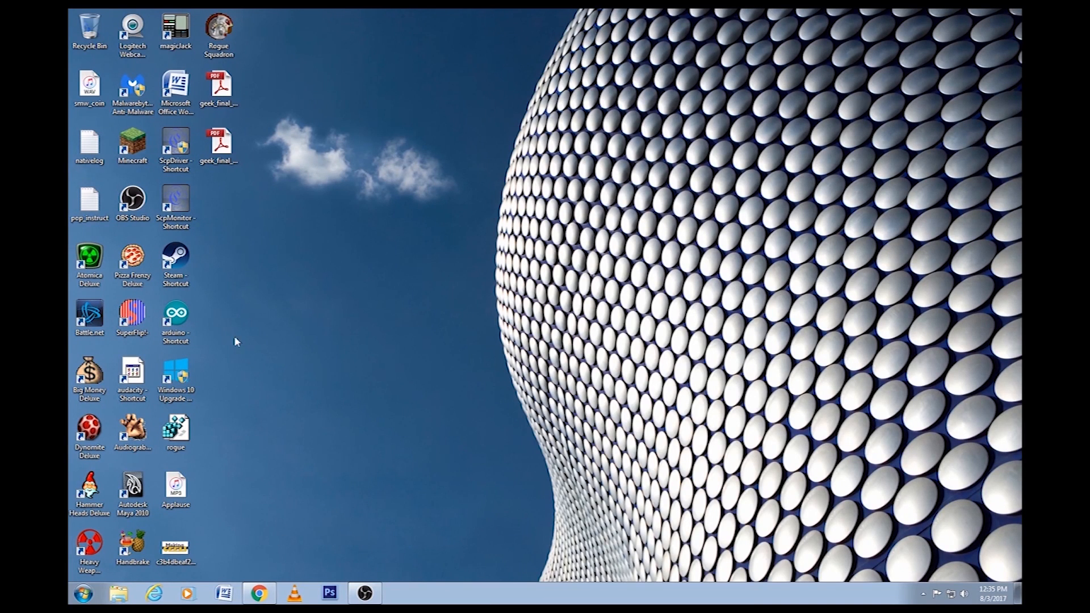
mouse_move(276, 400)
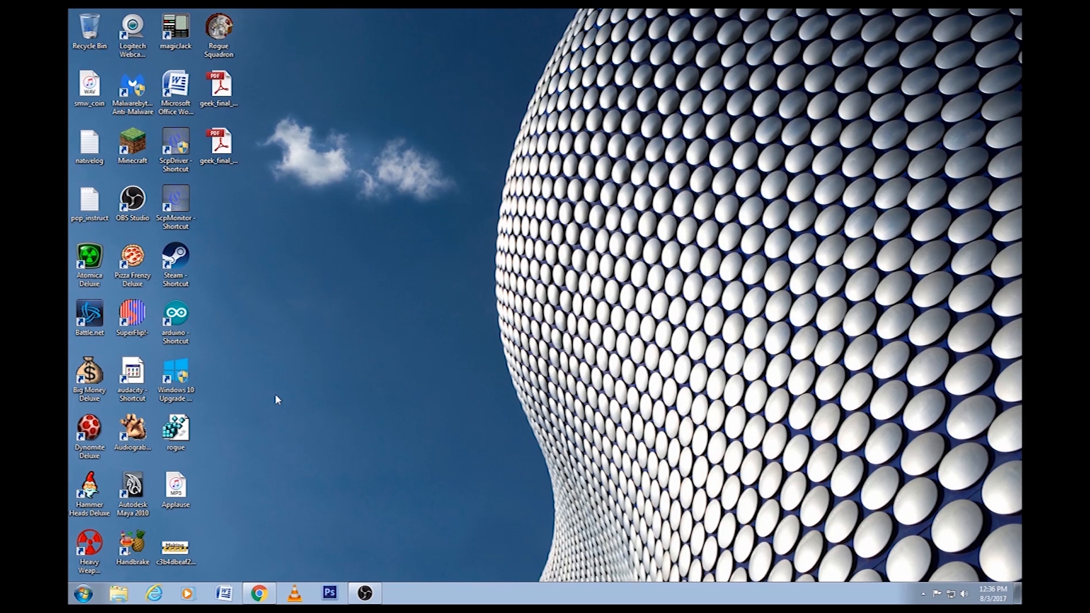
- Launch the Arduino IDE from the desktop so a new blank sketch appears
click(175, 316)
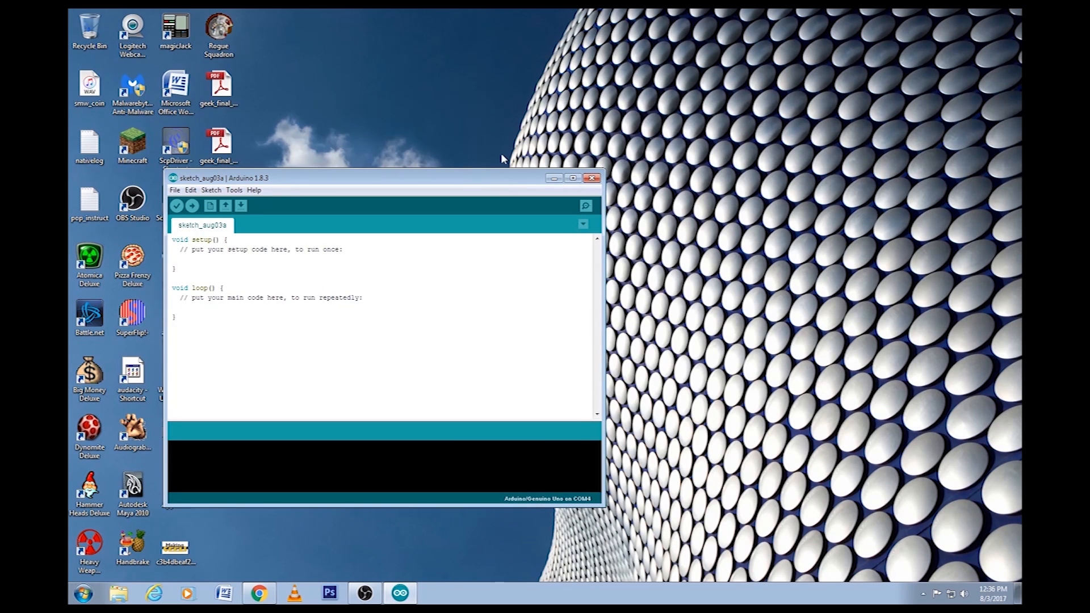
- Clear the default setup and loop code from the new sketch and reach the File menu
drag(383, 177, 379, 154)
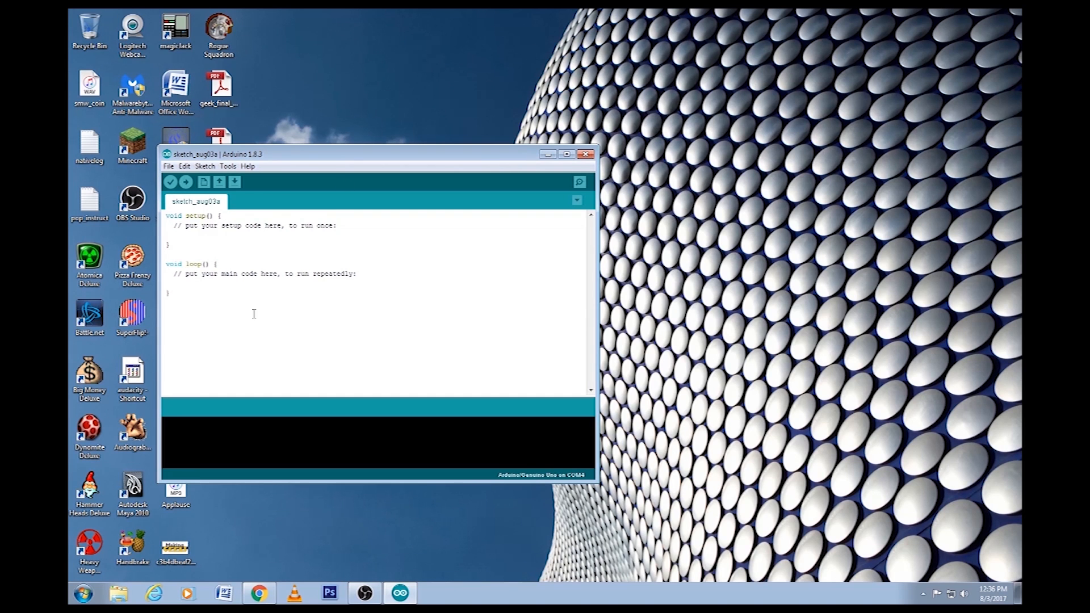
key(ctrl+a)
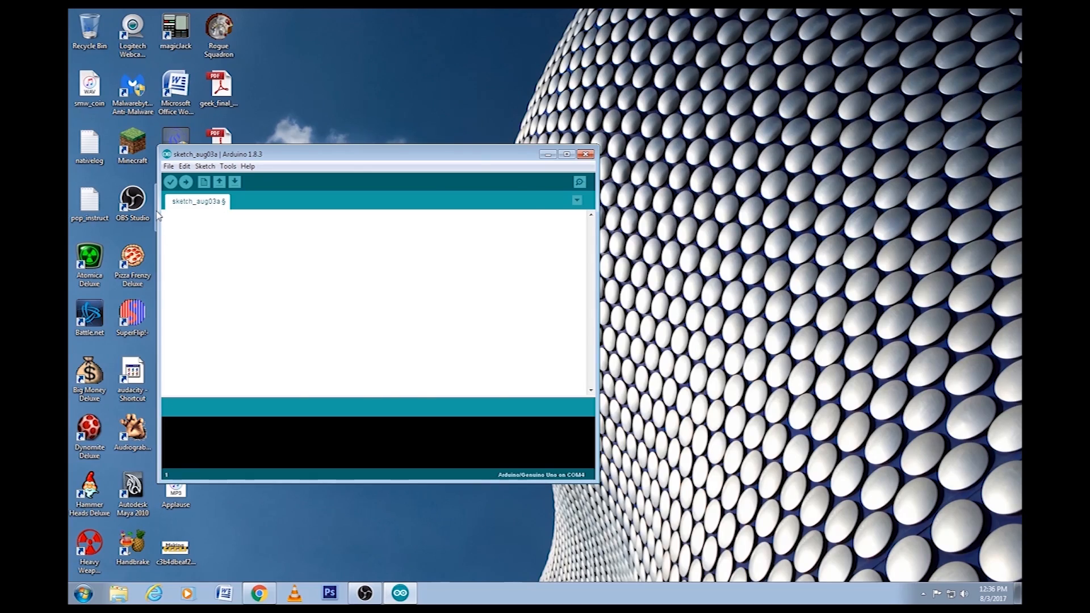
click(152, 146)
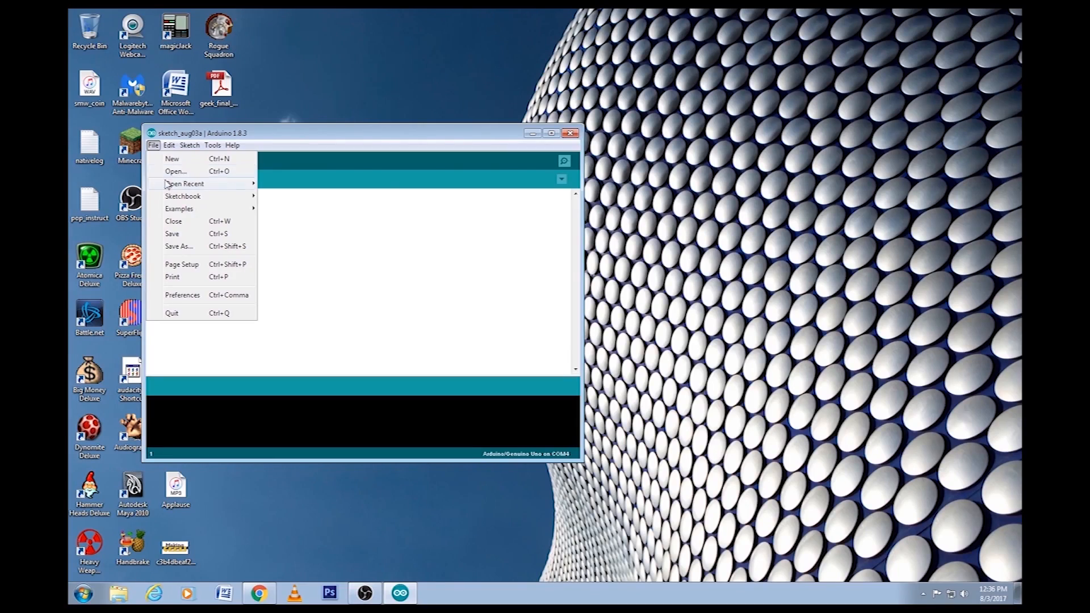
- Open mood_lamp2.ino from recent sketches, discarding the unsaved blank sketch
click(175, 170)
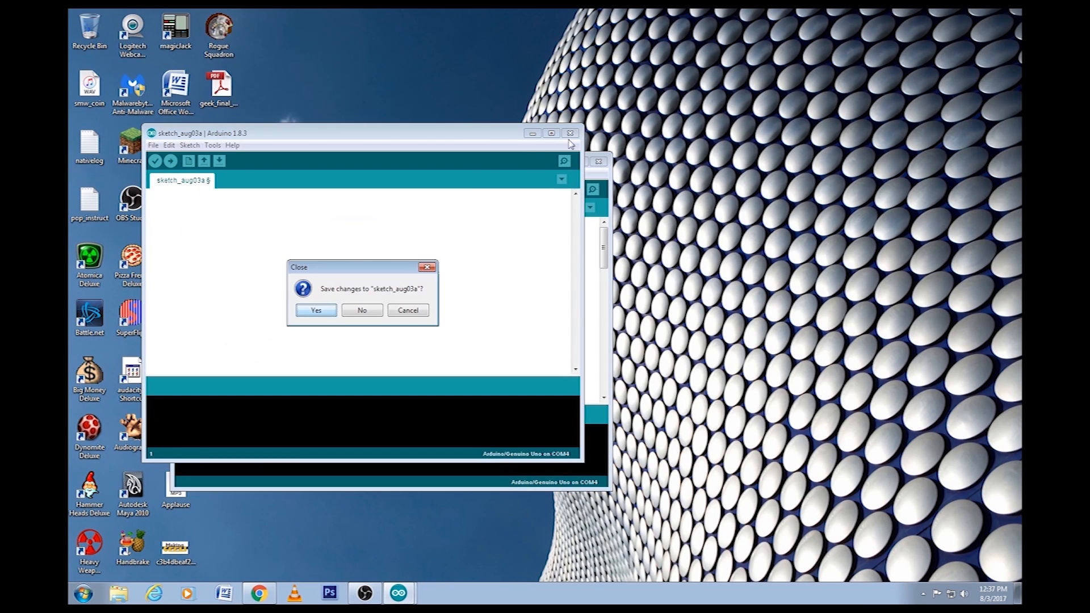
click(361, 310)
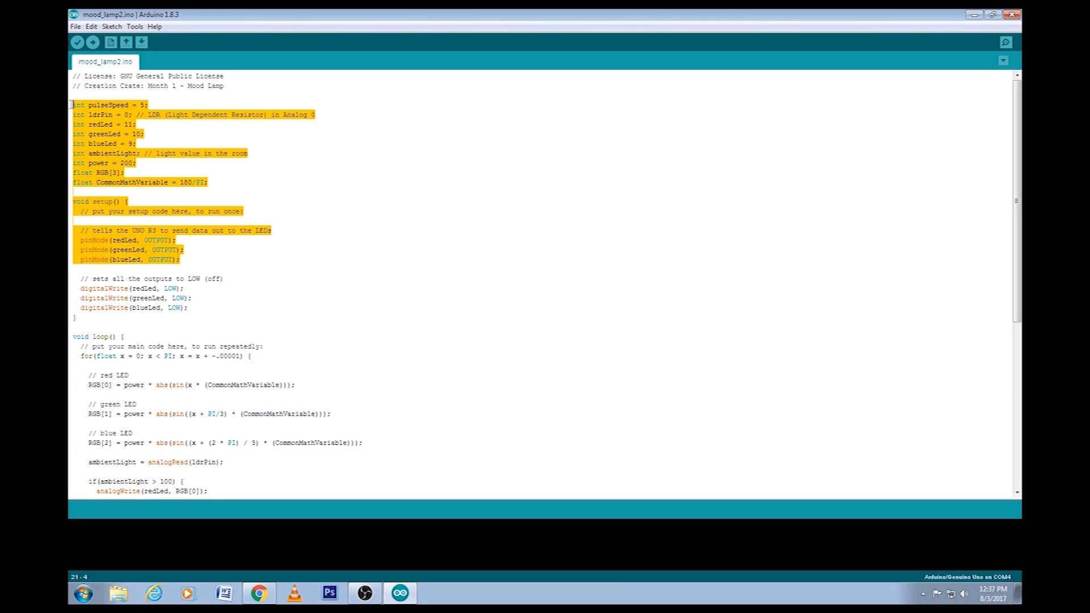
click(261, 176)
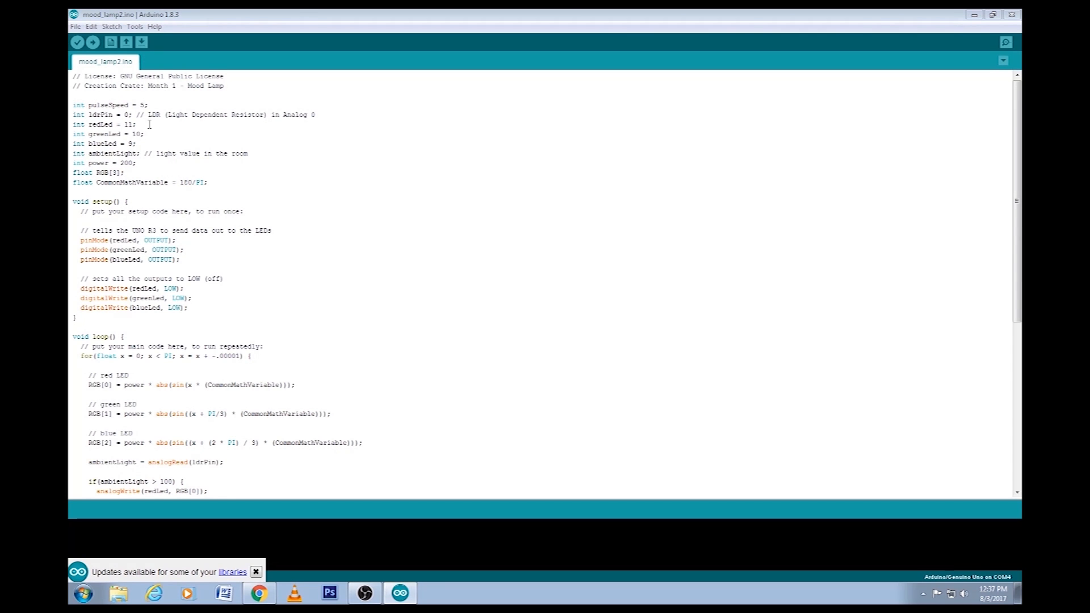
mouse_move(159, 127)
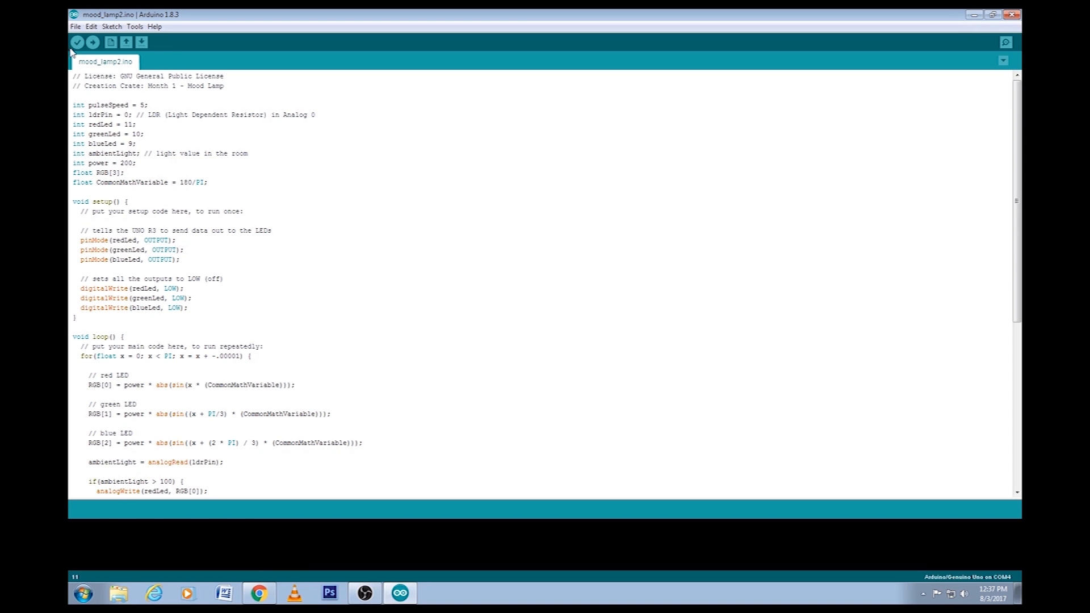
- Verify mood_lamp2 so it reports Done compiling with 2092 bytes used
click(77, 43)
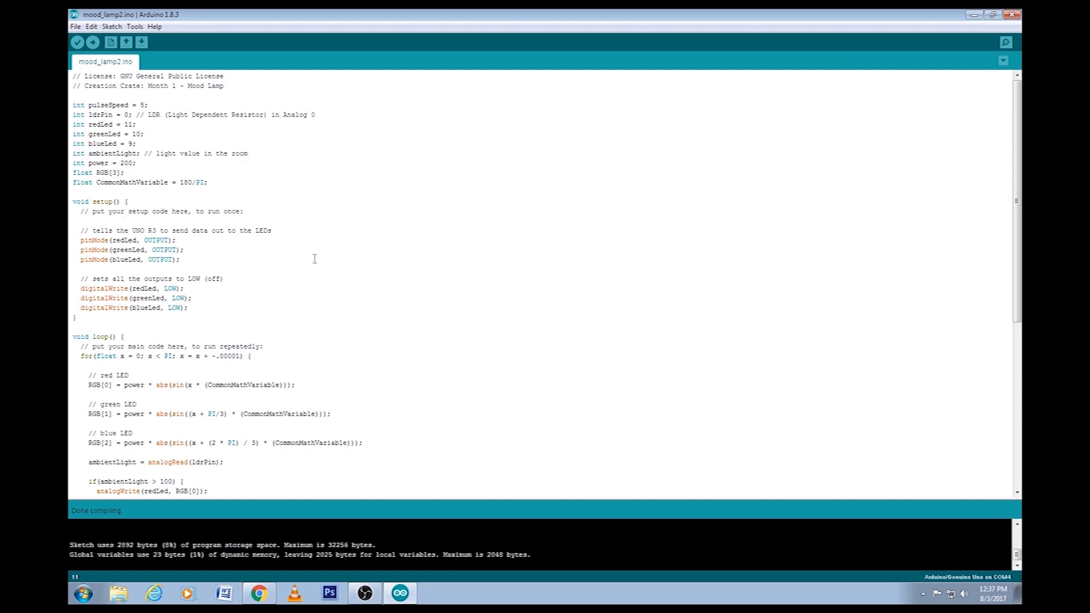
mouse_move(93, 524)
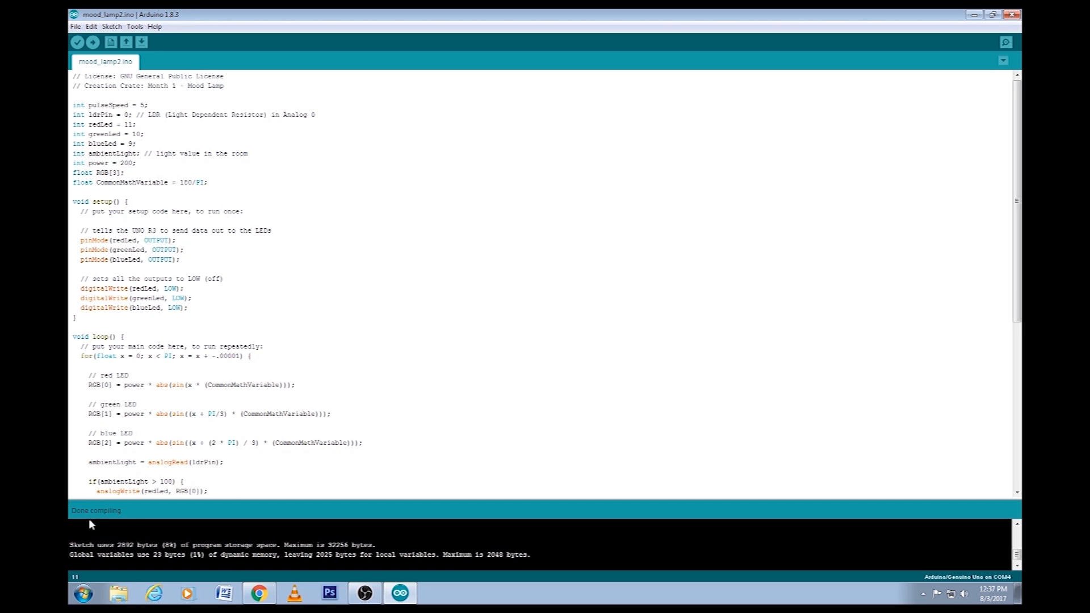
click(111, 27)
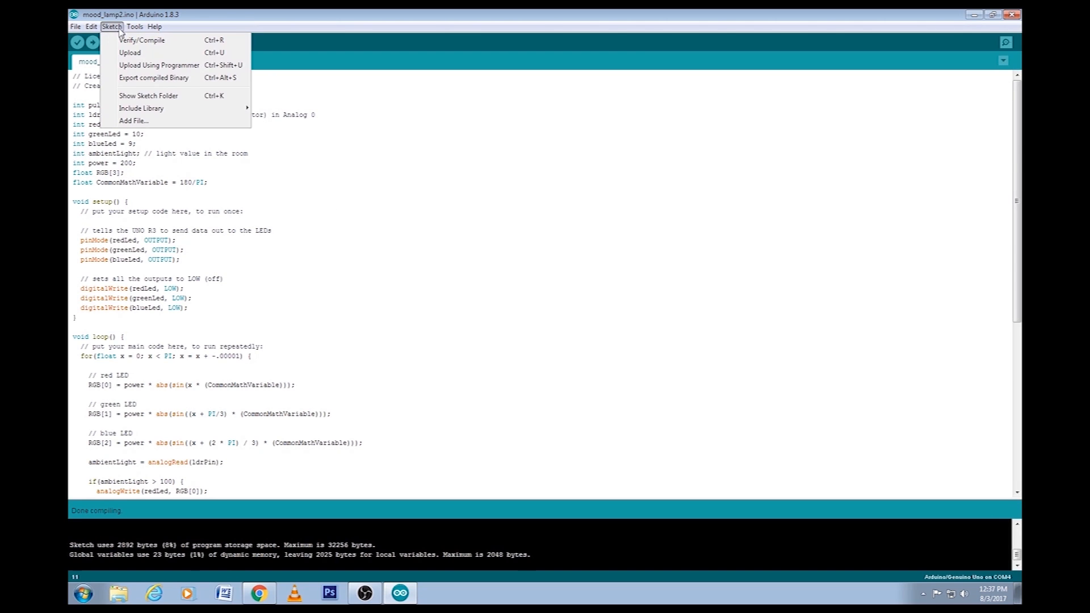
- Upload mood_lamp2 to the Arduino Uno until Done uploading is reported
click(133, 52)
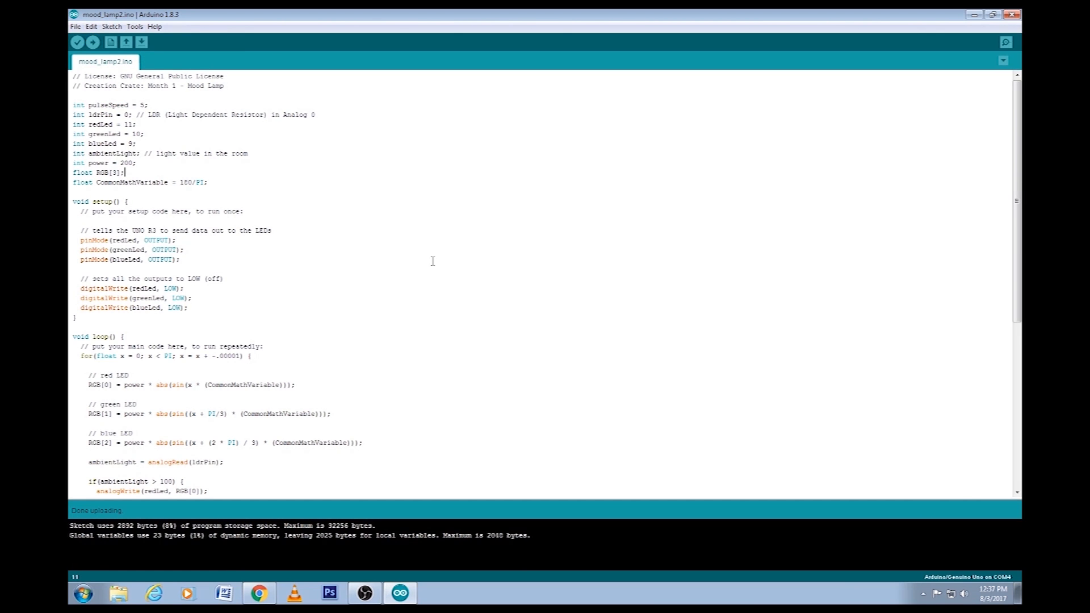
mouse_move(155, 524)
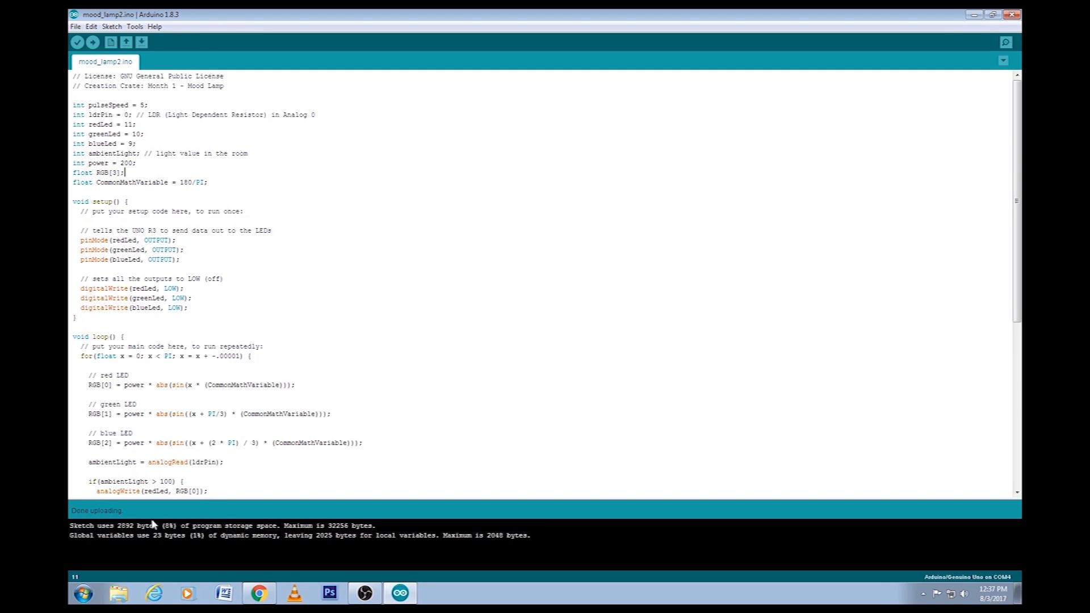
mouse_move(189, 511)
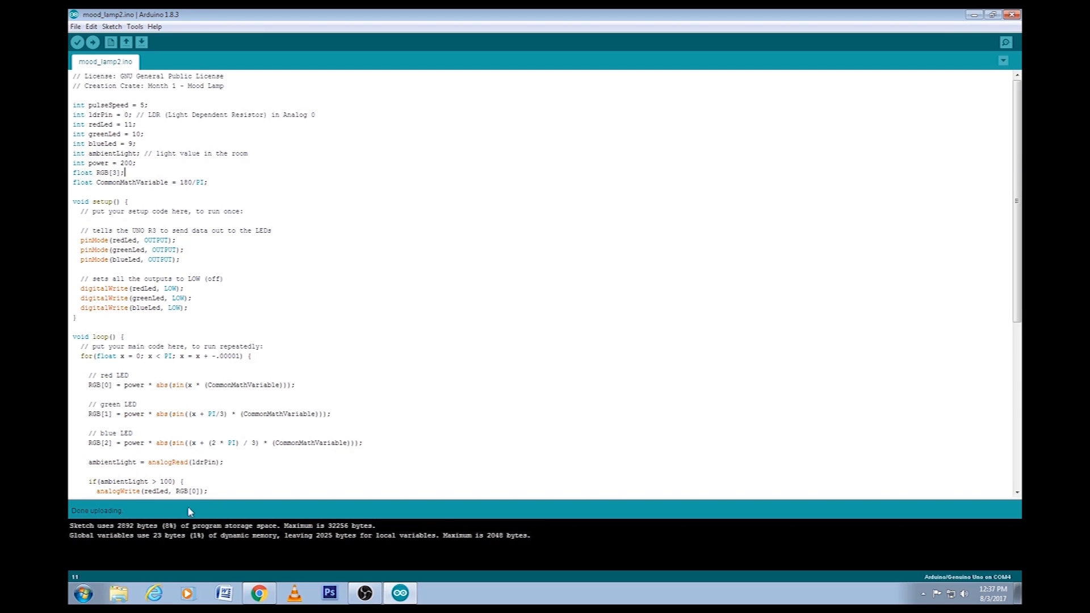
mouse_move(221, 568)
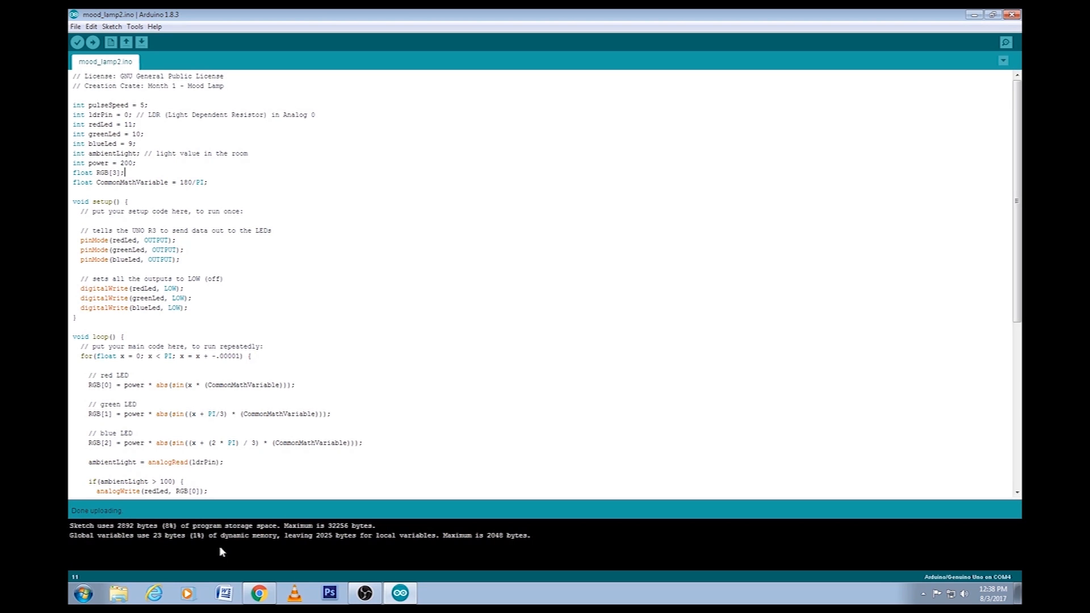
mouse_move(361, 468)
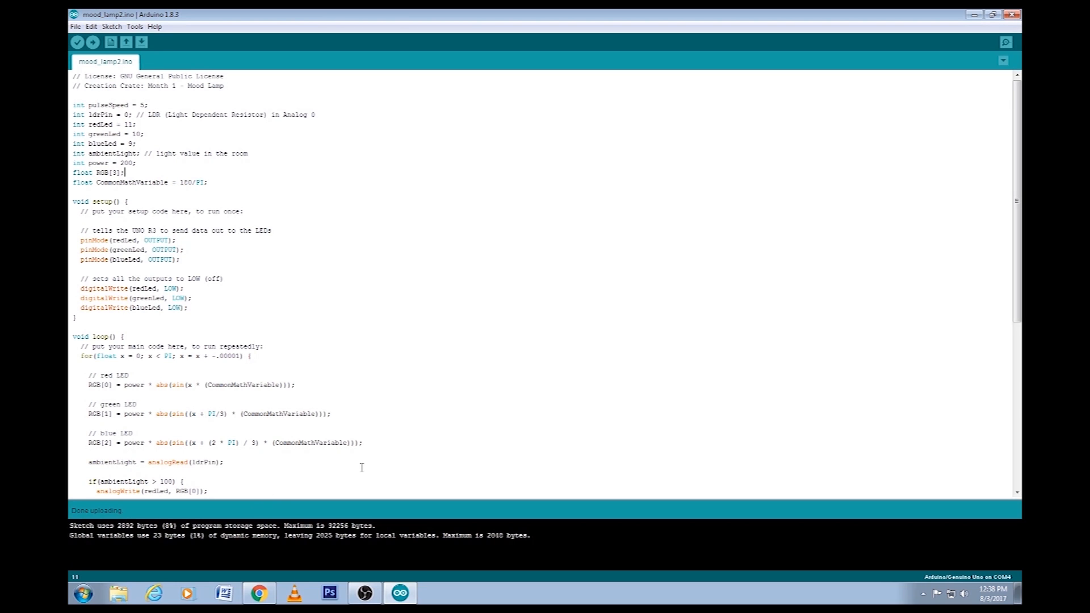